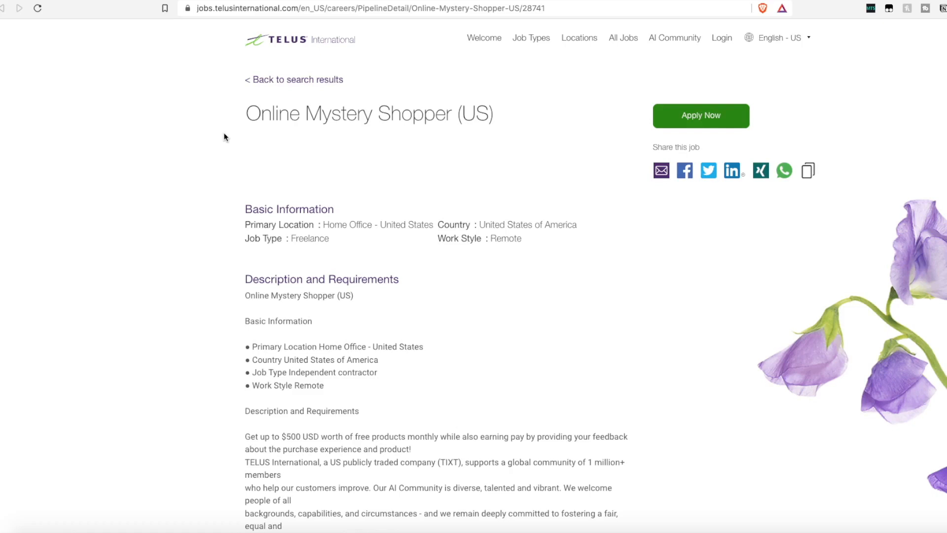
pyautogui.moveTo(433, 303)
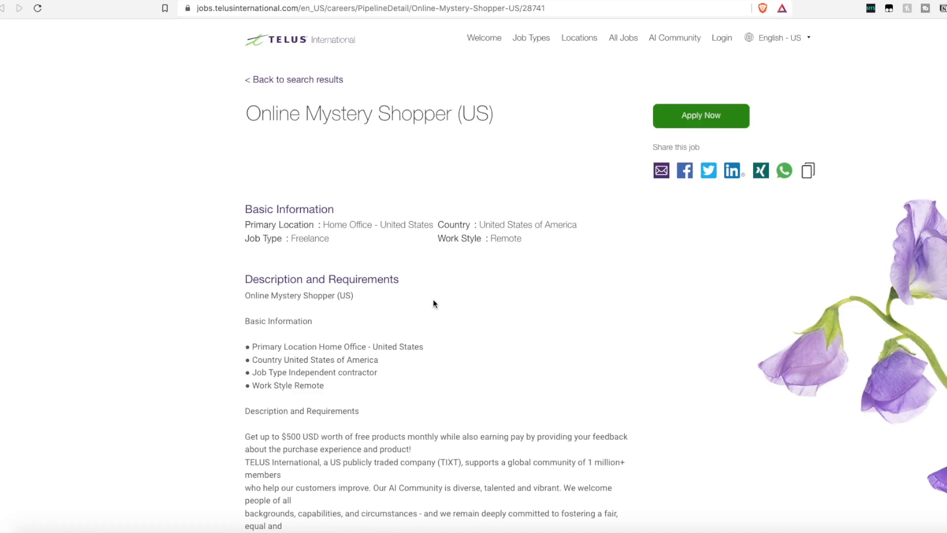
pyautogui.scroll(-3)
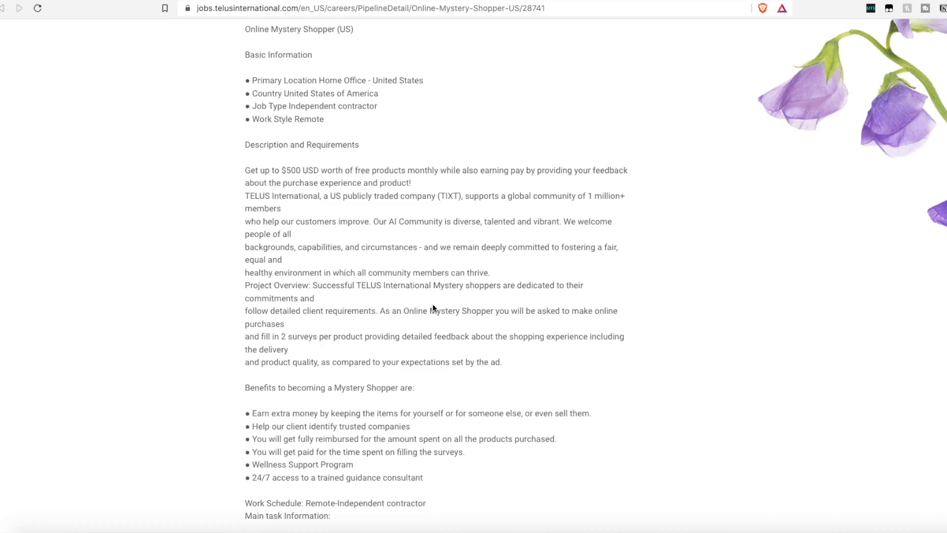
pyautogui.scroll(-3)
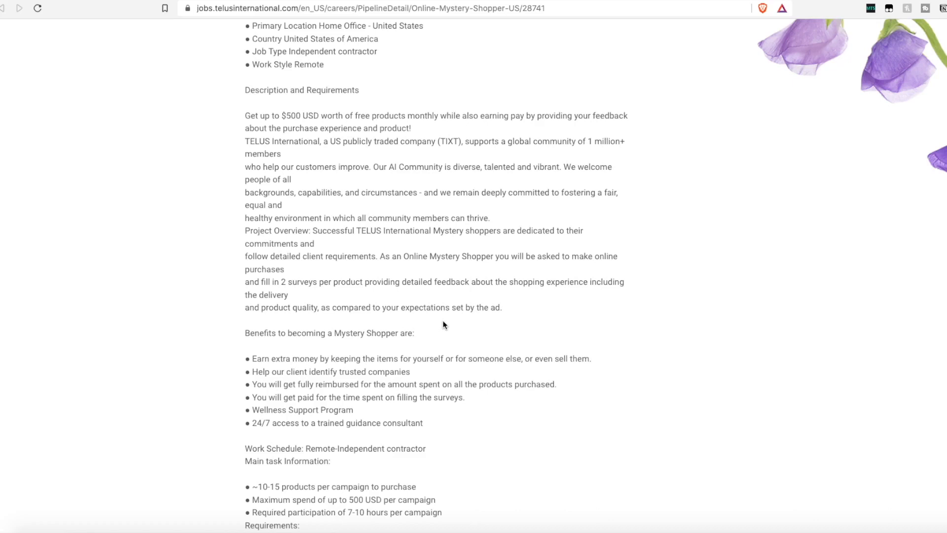
pyautogui.scroll(-3)
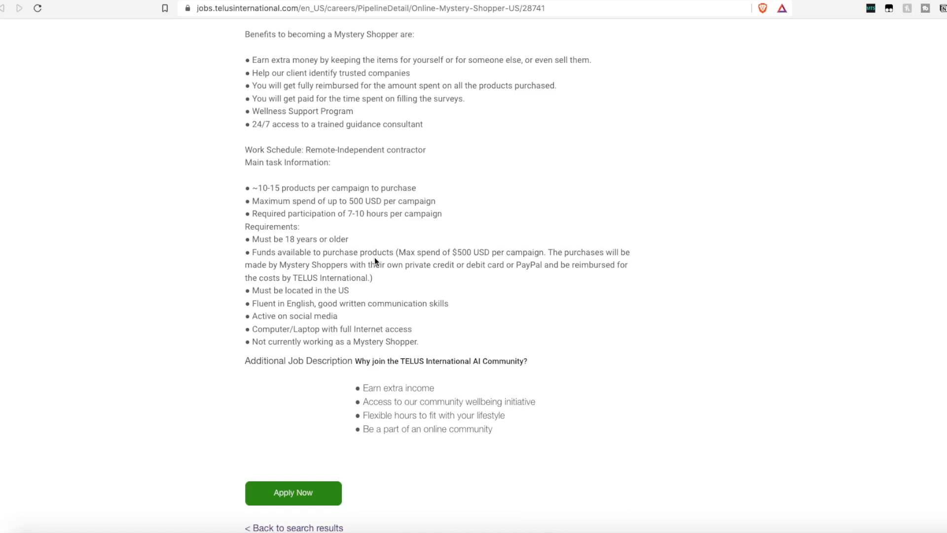
pyautogui.scroll(3)
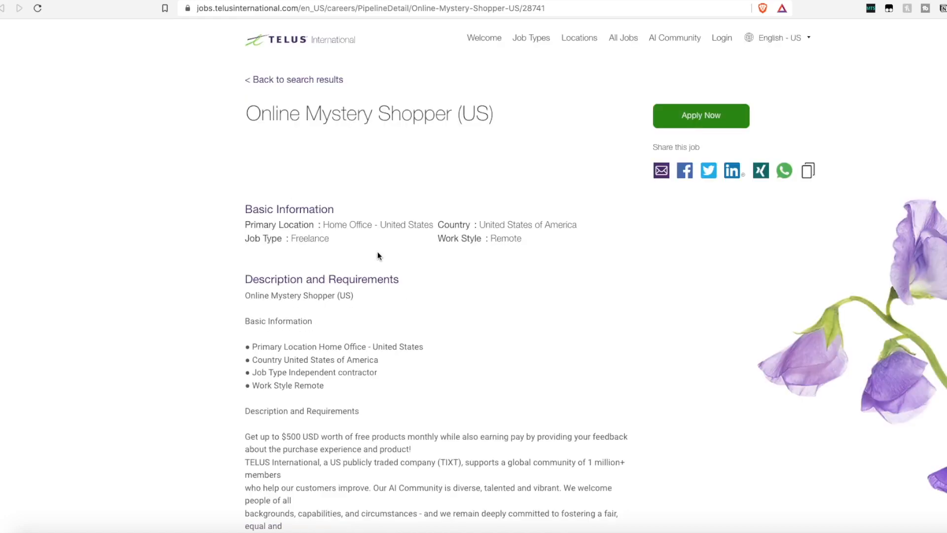